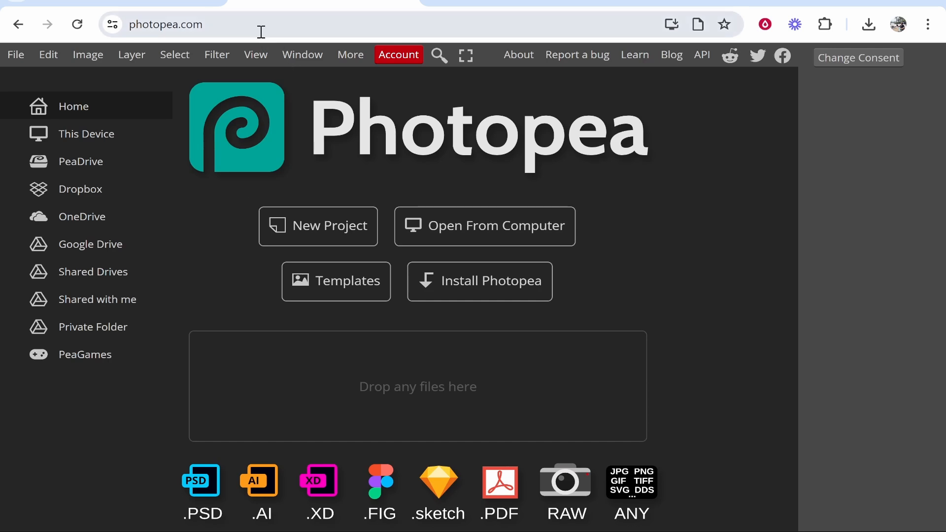
mouse_move(450, 124)
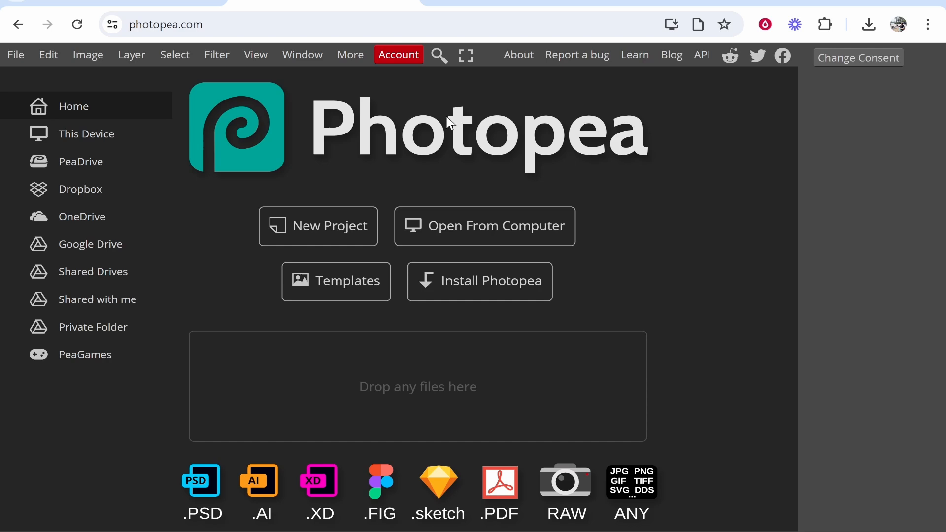
mouse_move(439, 144)
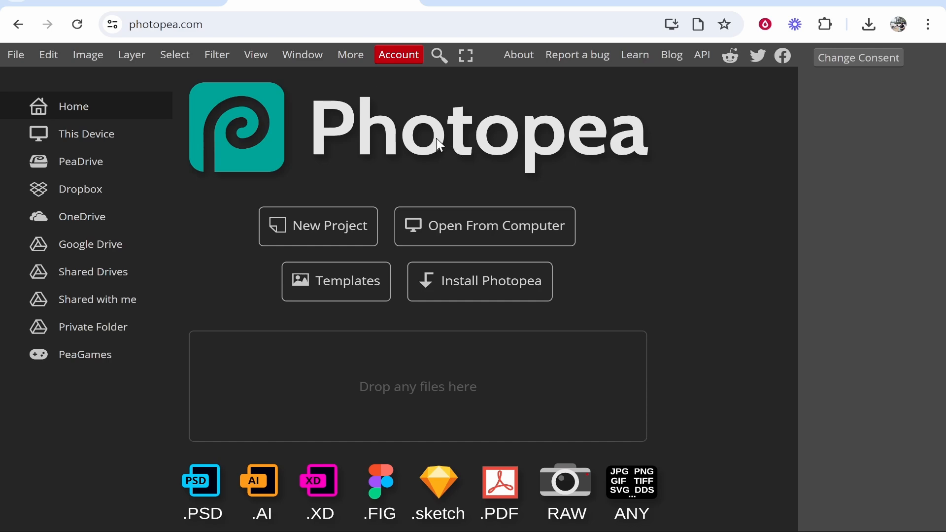
mouse_move(432, 158)
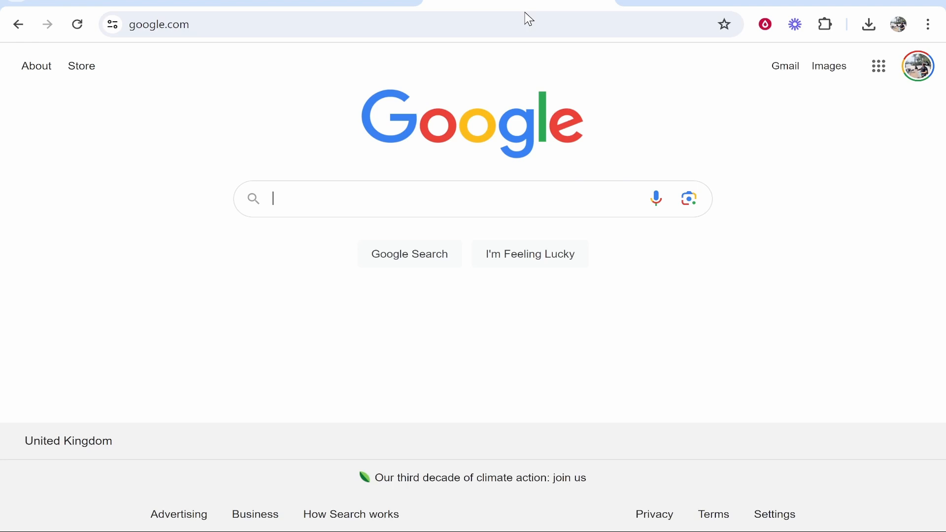
Step: Search Google for 'free hoodie mockup download' and open the Behance Hoodie Mockup Projects result
text(free hoodie mockup)
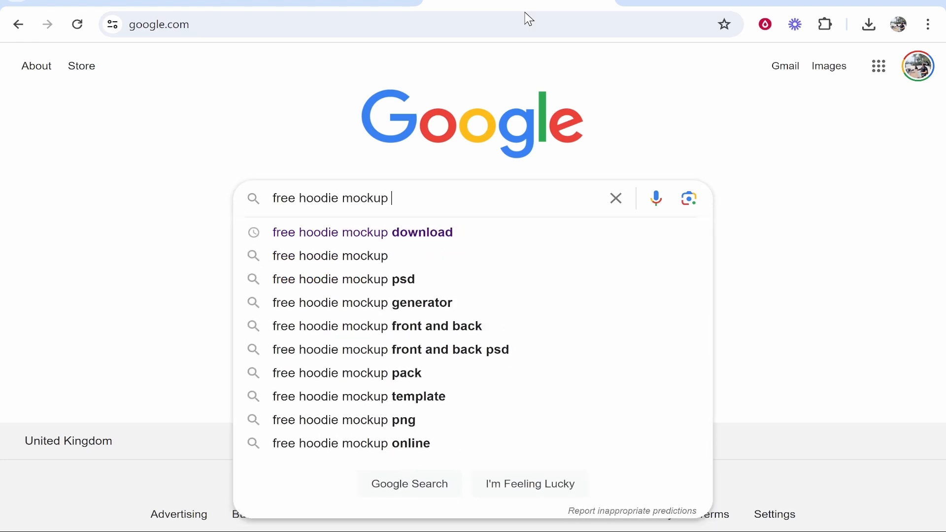
click(362, 233)
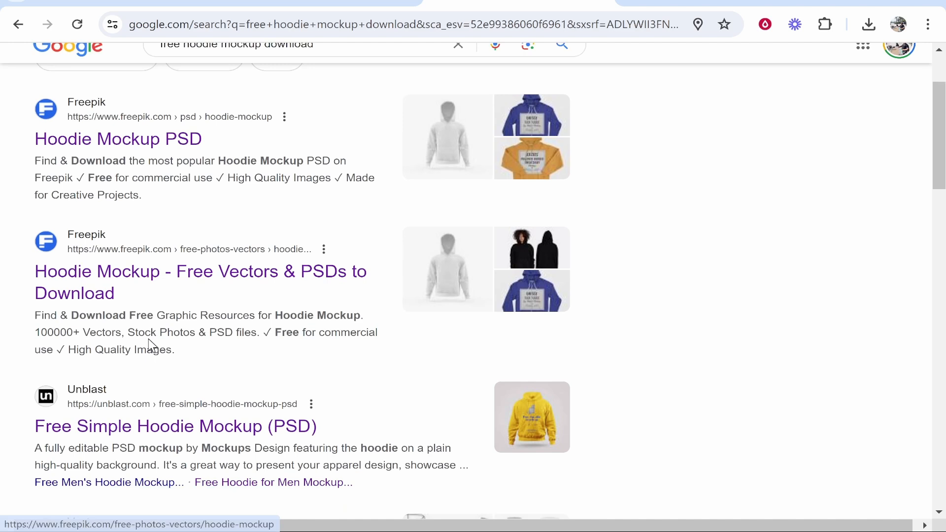
scroll(down, 3)
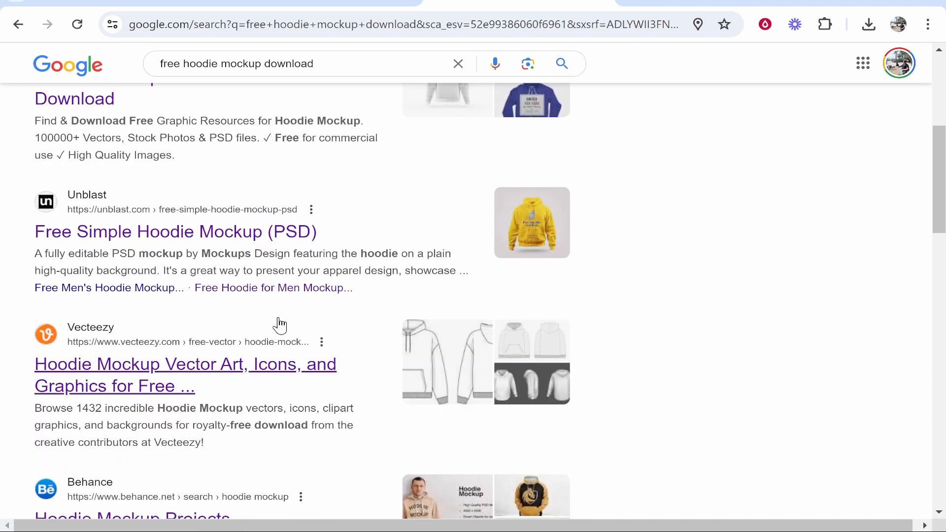
mouse_move(210, 287)
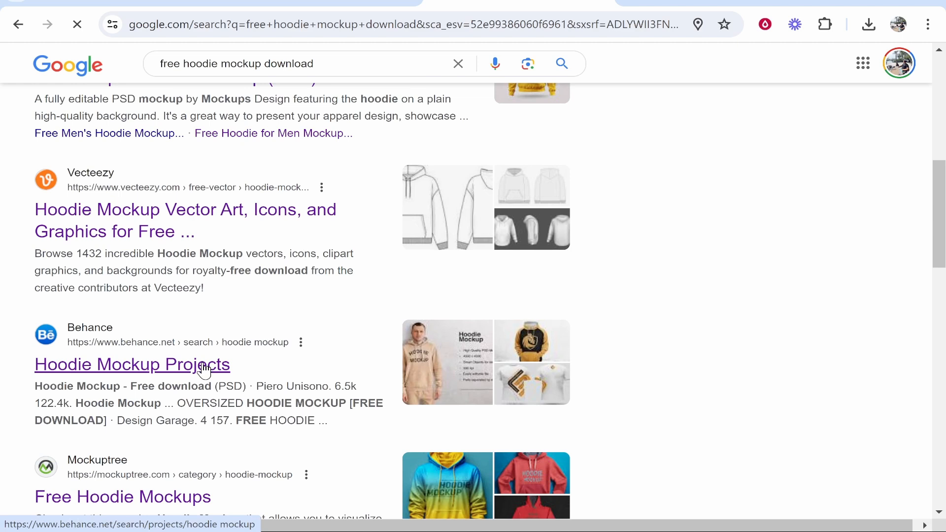
click(131, 365)
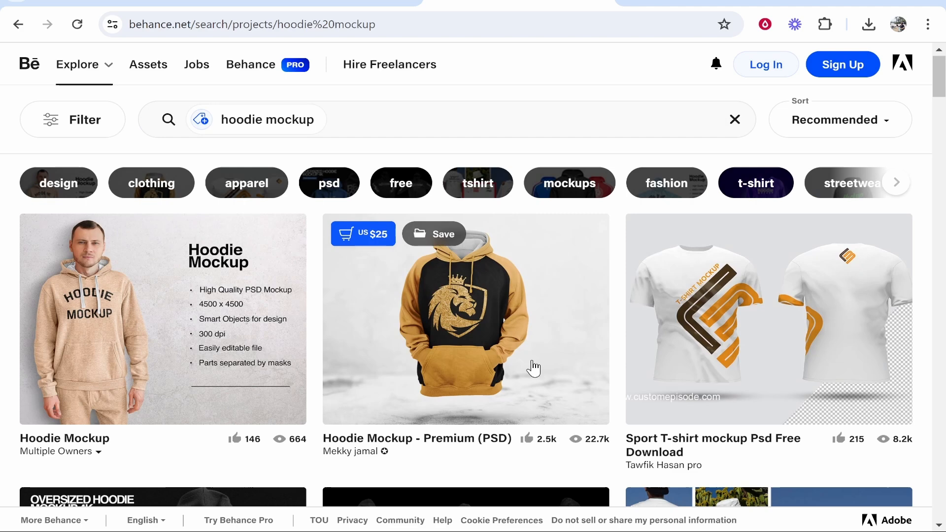
Step: Open the Free Realistic Oversize Hoodie Mockup project and move on to the next free hoodie project
scroll(down, 3)
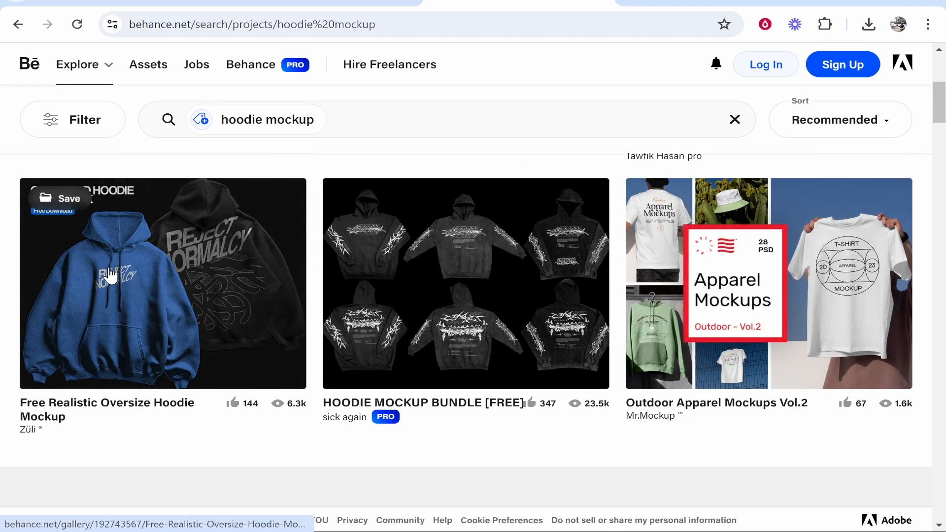
mouse_move(291, 359)
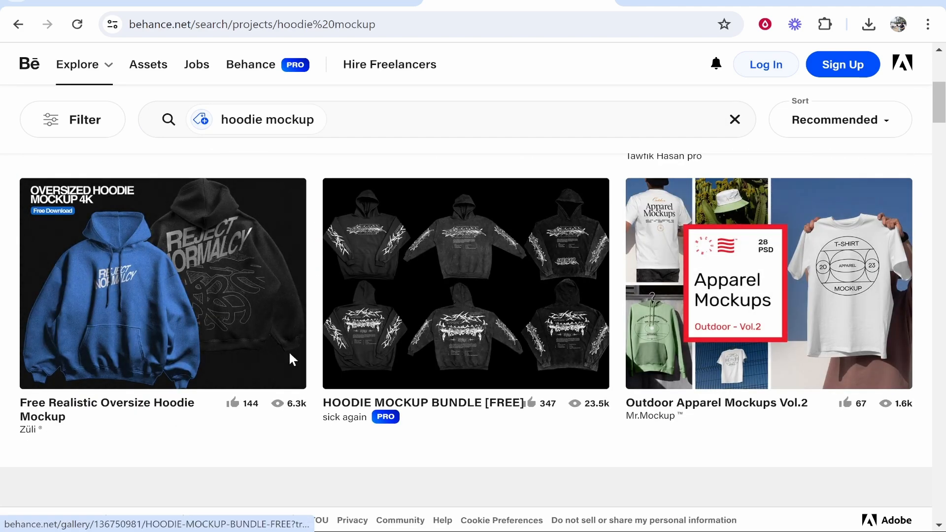
click(163, 284)
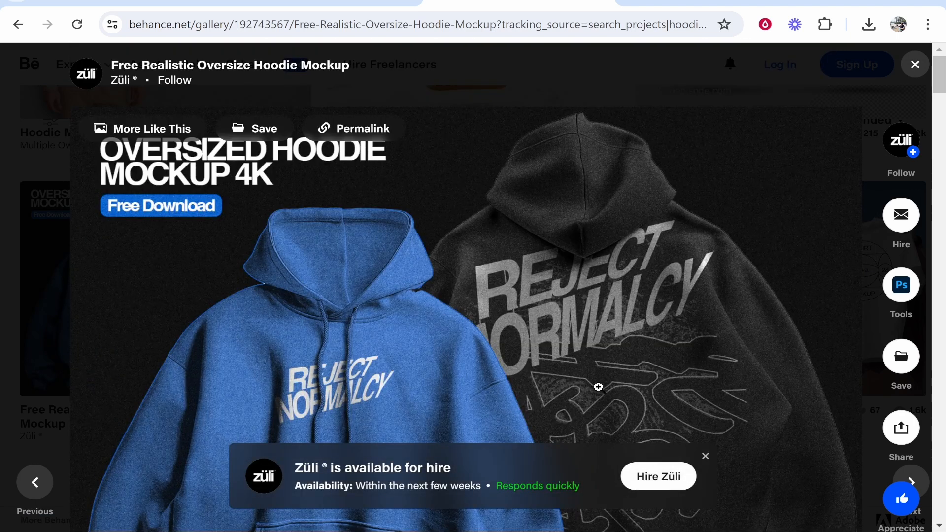
scroll(down, 3)
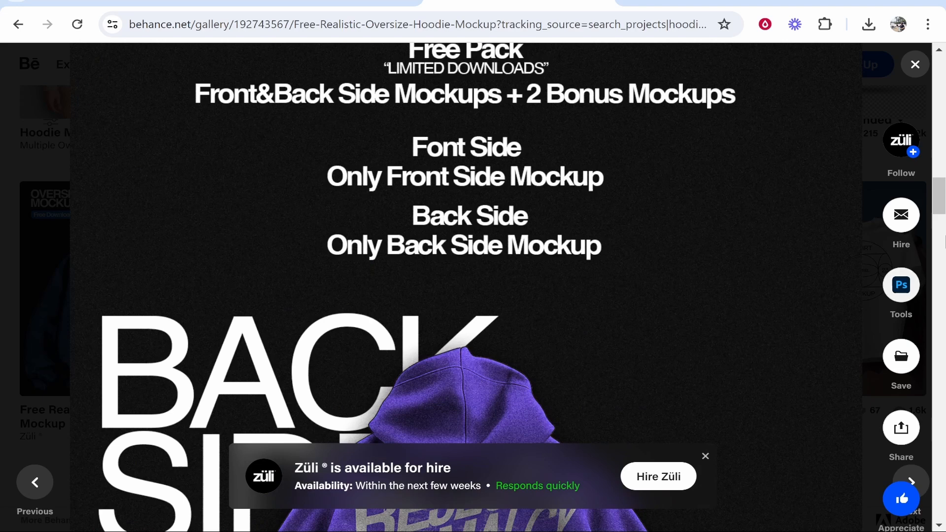
click(910, 482)
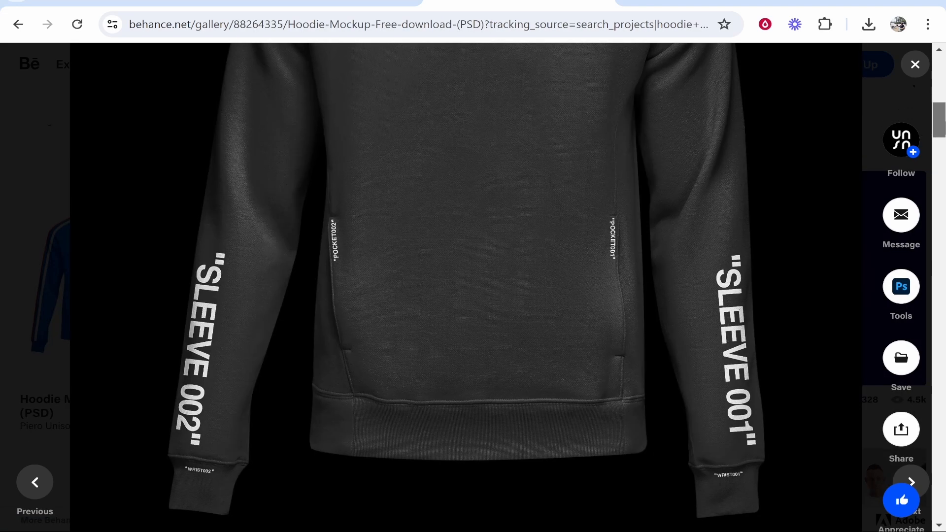
Step: Download the hoodie mockup PSD from the creator's site and return to the Behance results
scroll(down, 3)
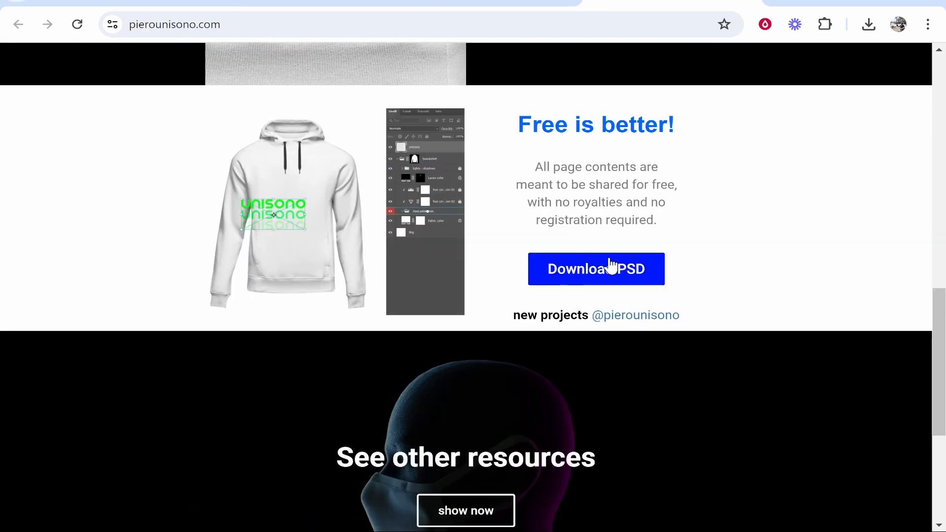
click(595, 269)
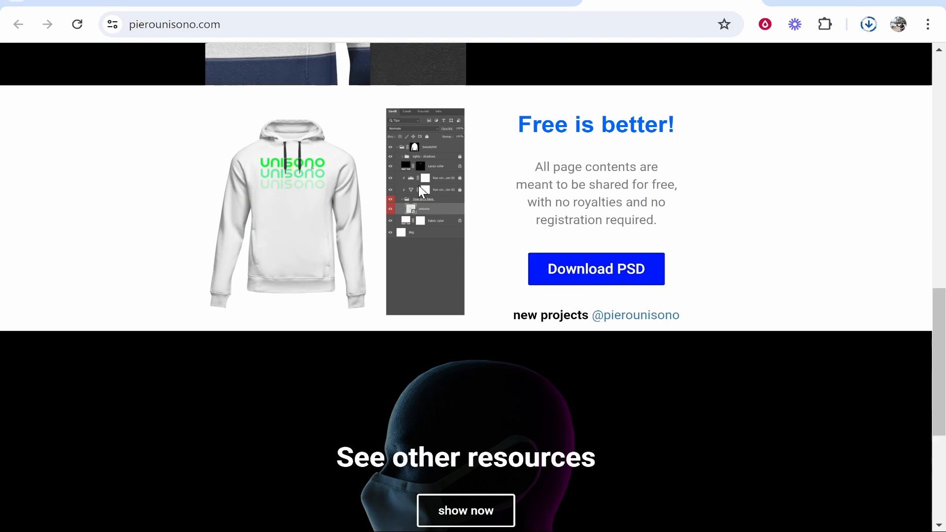
click(18, 24)
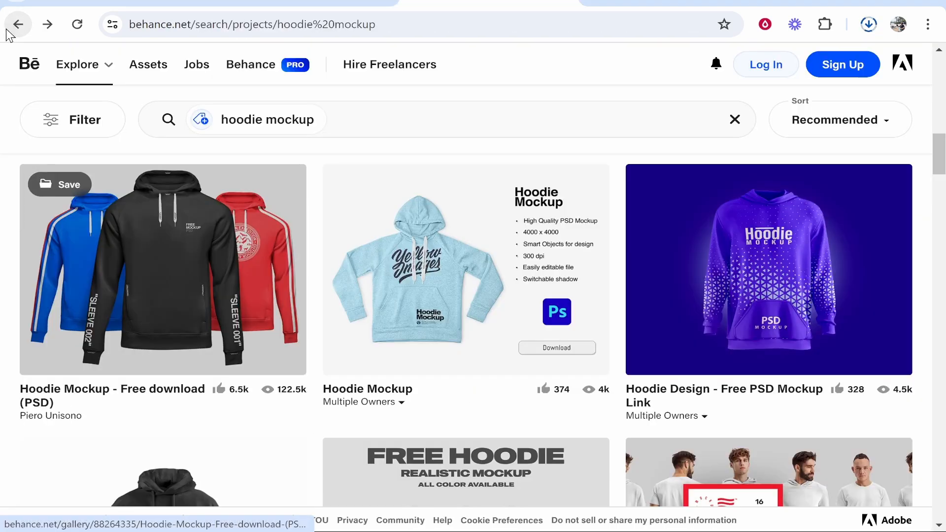
Step: Return to the Google results and open the downloaded Free-Hoodie-Mockup-PSD.rar archive
click(18, 23)
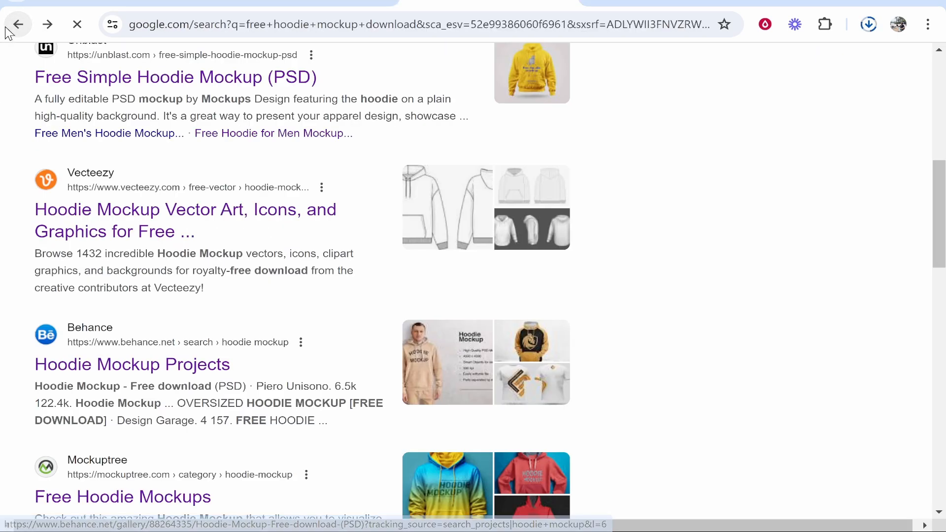
scroll(down, 3)
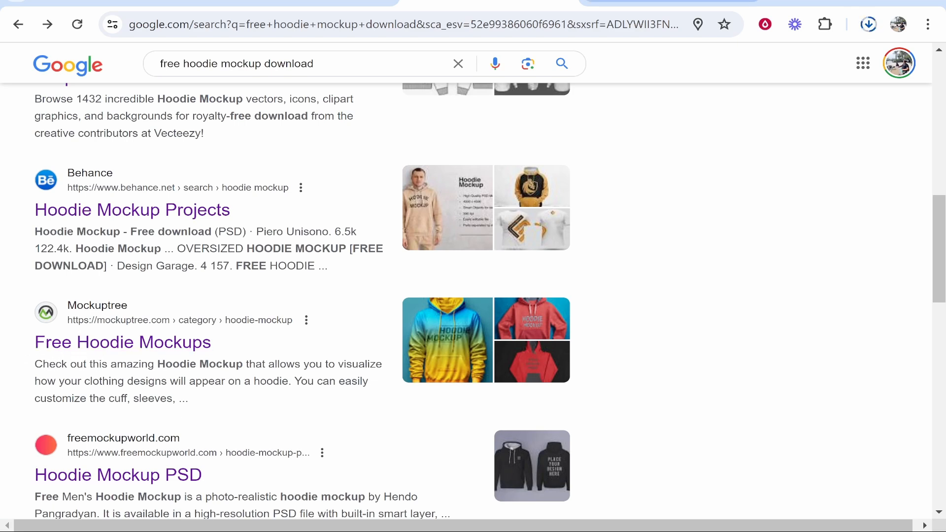
scroll(up, 3)
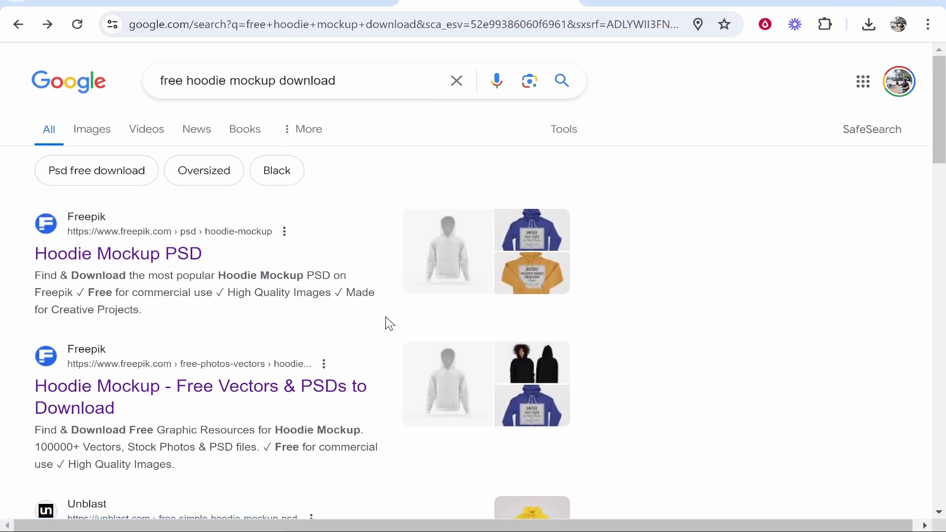
mouse_move(503, 387)
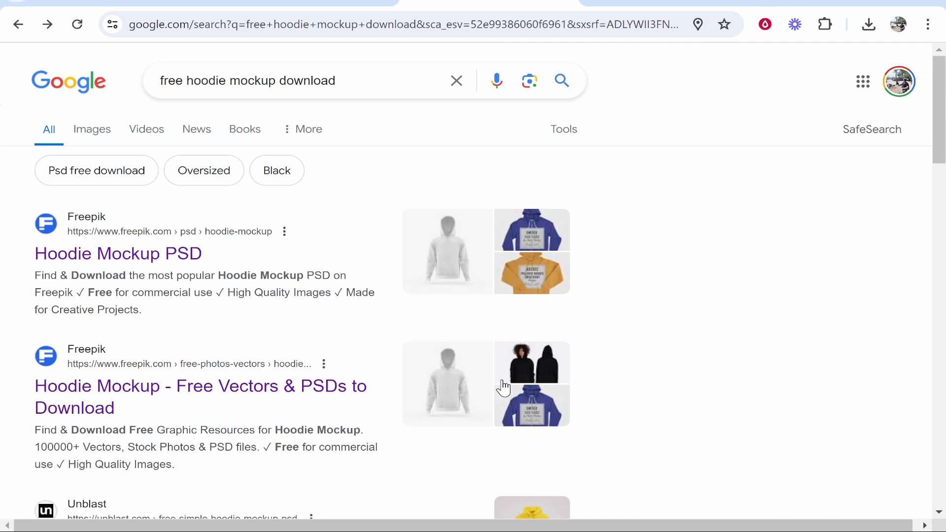
click(868, 23)
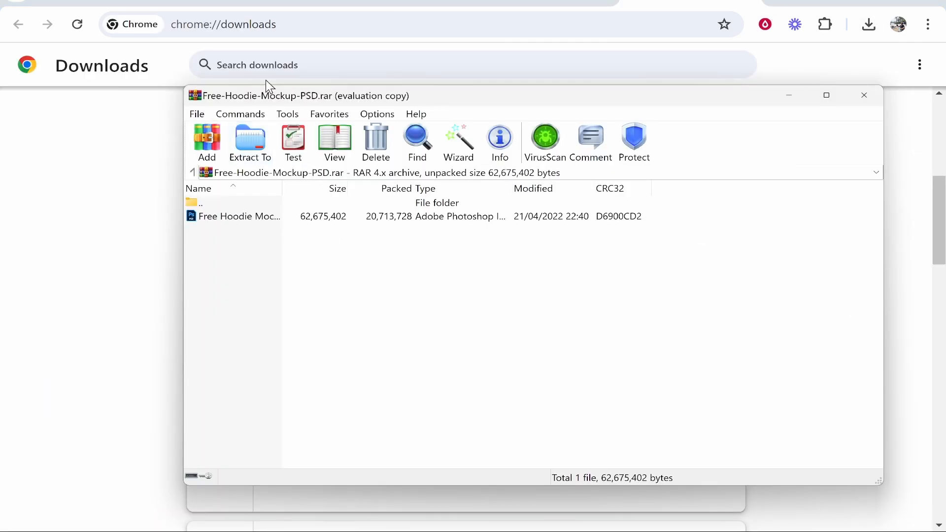
mouse_move(332, 103)
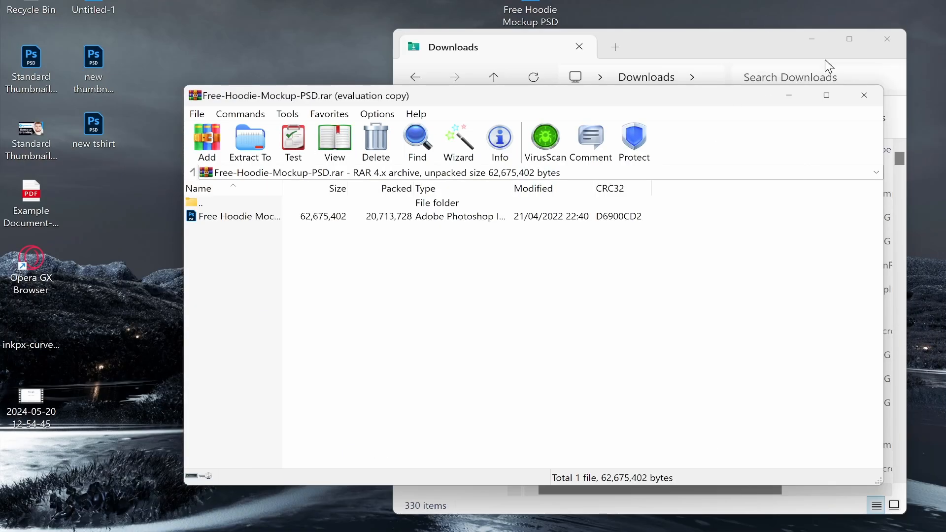
Step: Move the Downloads window aside and select Free Hoodie Mockup PSD.psd inside the WinRAR archive
click(240, 216)
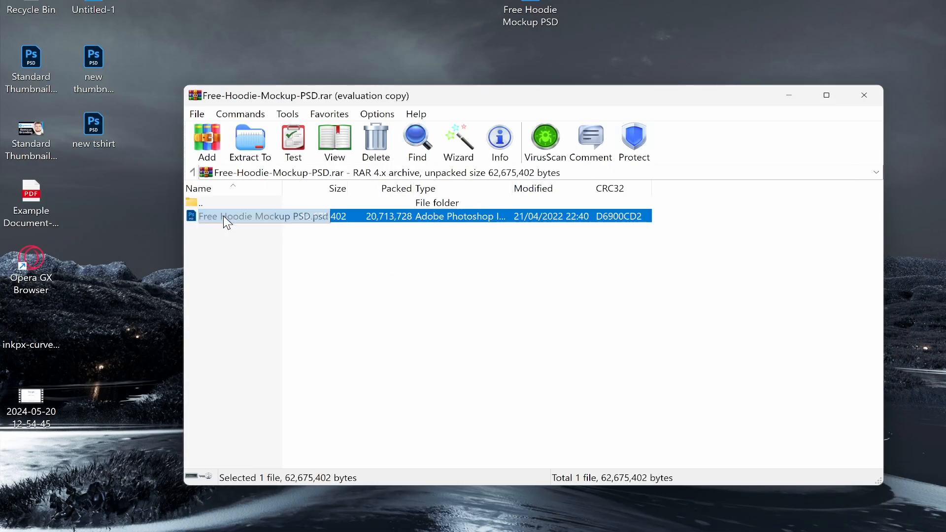
click(864, 96)
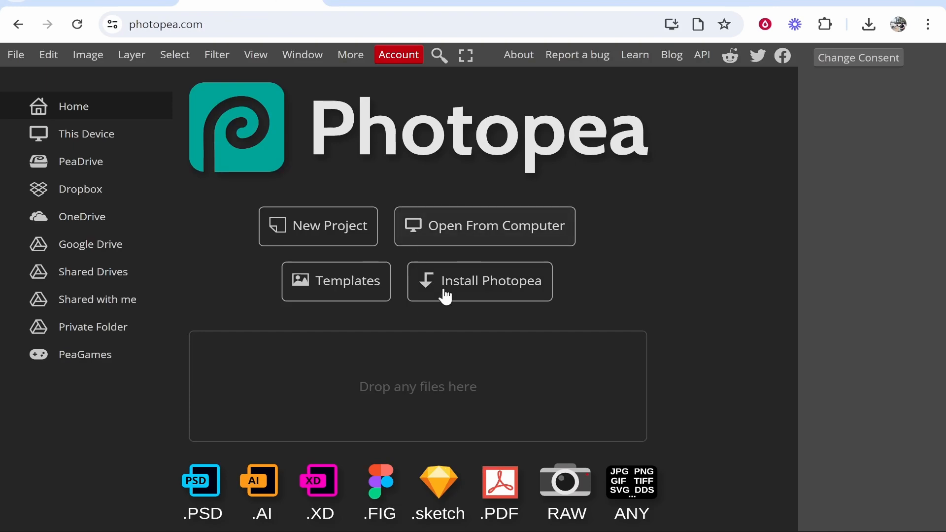
Step: Open Free Hoodie Mockup PSD from the Desktop via Open From Computer
click(485, 226)
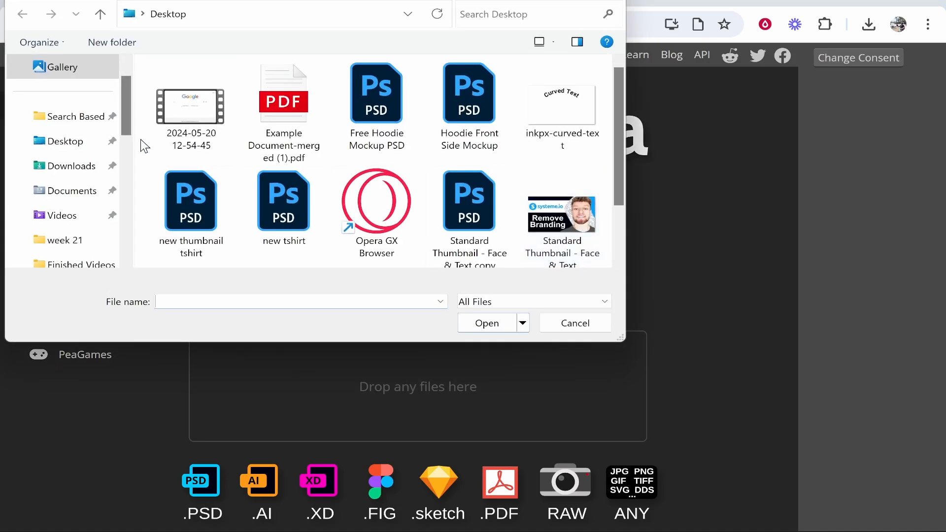
click(375, 94)
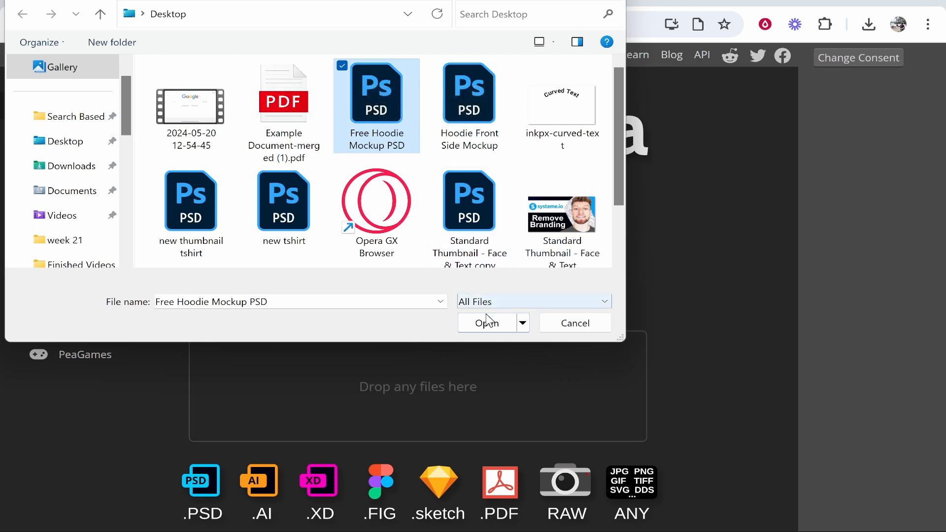
click(486, 323)
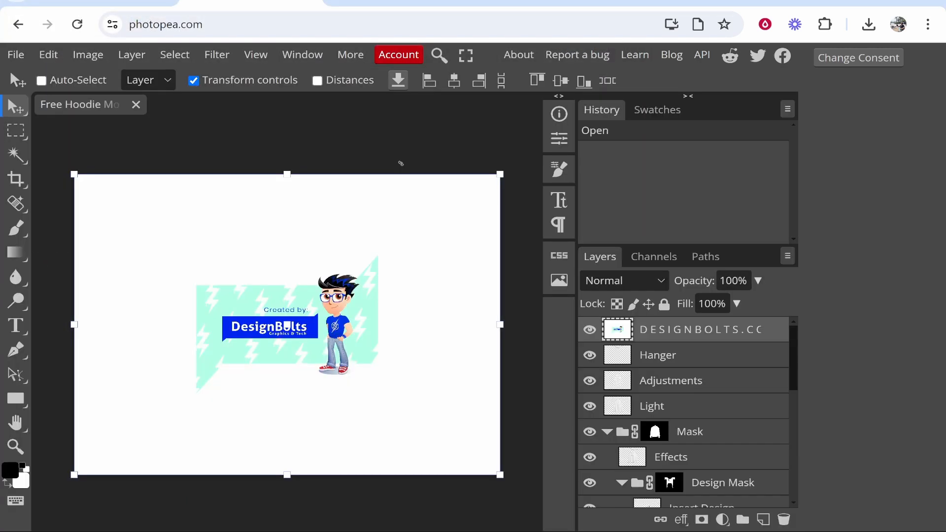
mouse_move(577, 329)
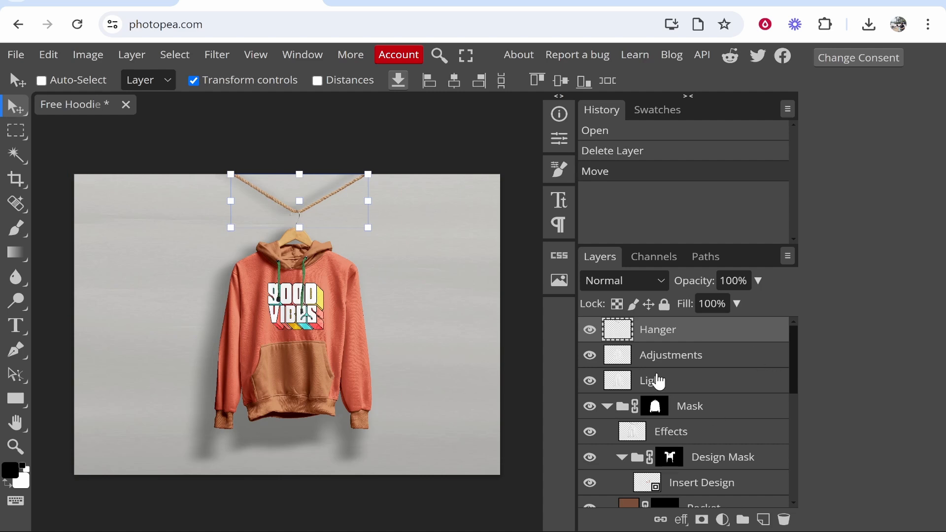
mouse_move(574, 301)
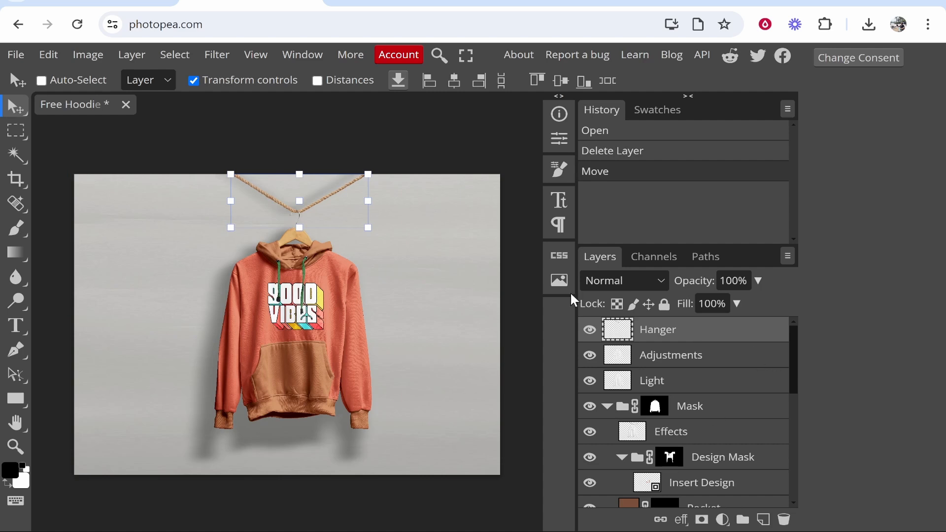
mouse_move(243, 204)
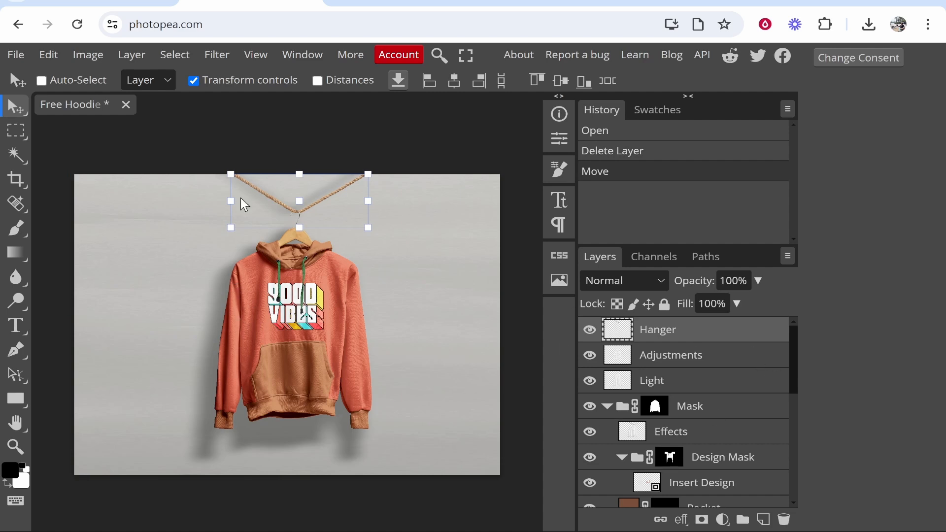
Step: Scroll the Layers panel after deleting the DESIGNBOLTS watermark layer
scroll(down, 3)
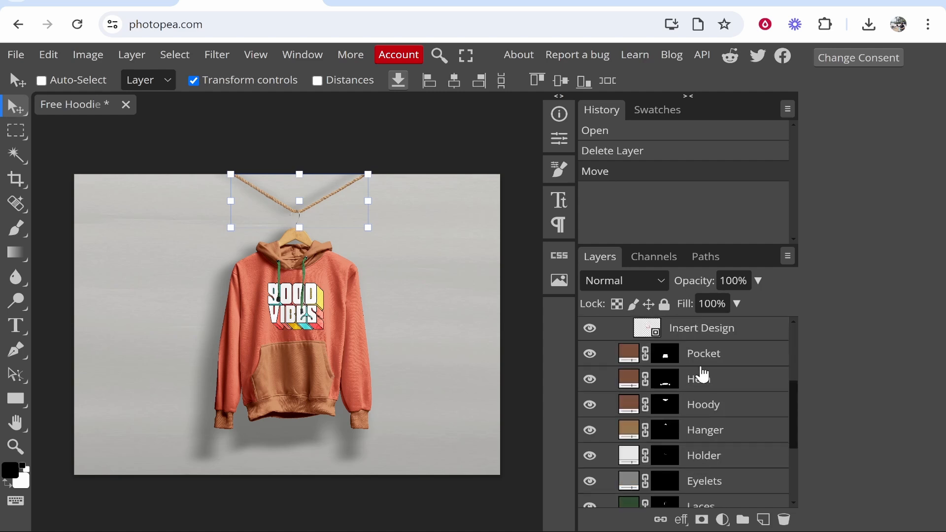
mouse_move(652, 429)
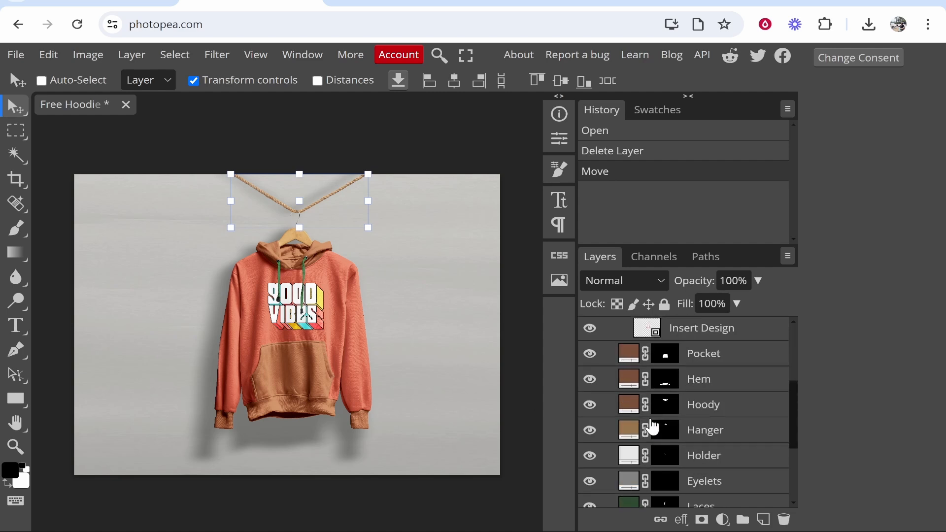
mouse_move(632, 405)
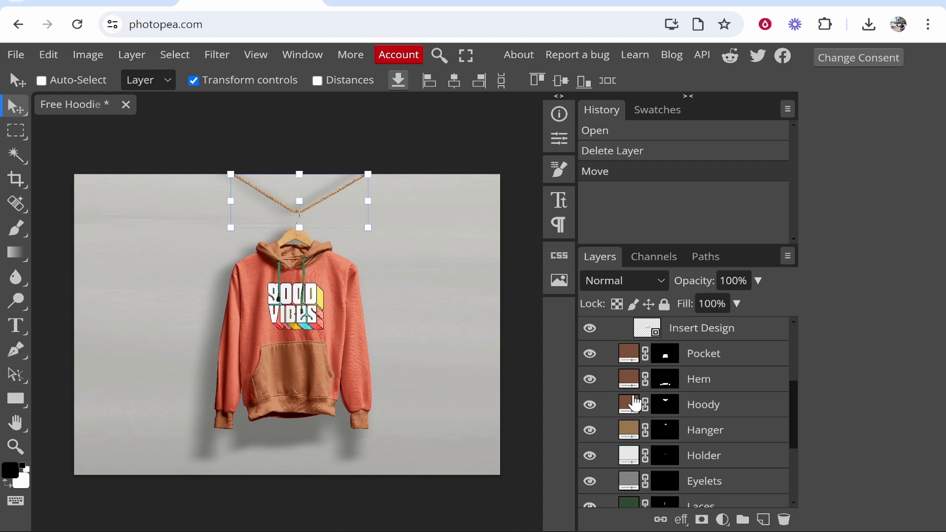
Step: Inspect the Hanger layer's colour setting and close it unchanged
click(628, 430)
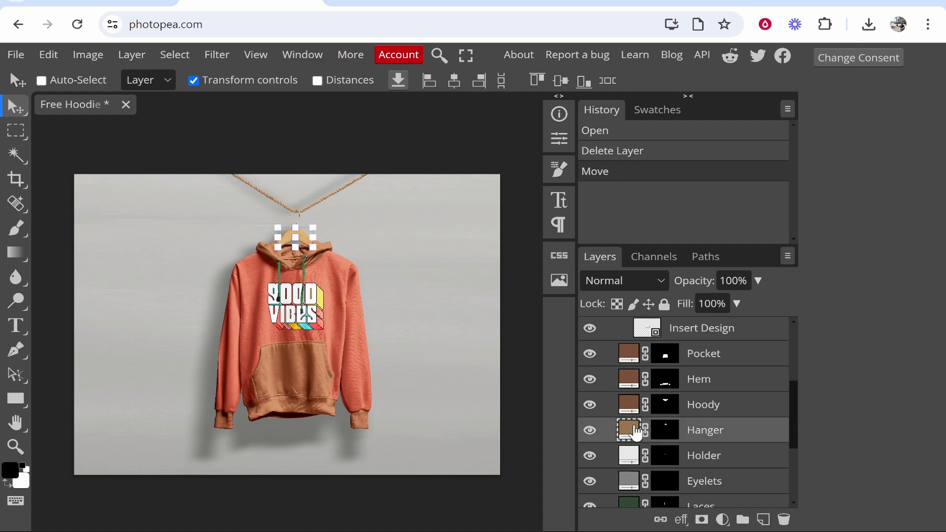
click(628, 430)
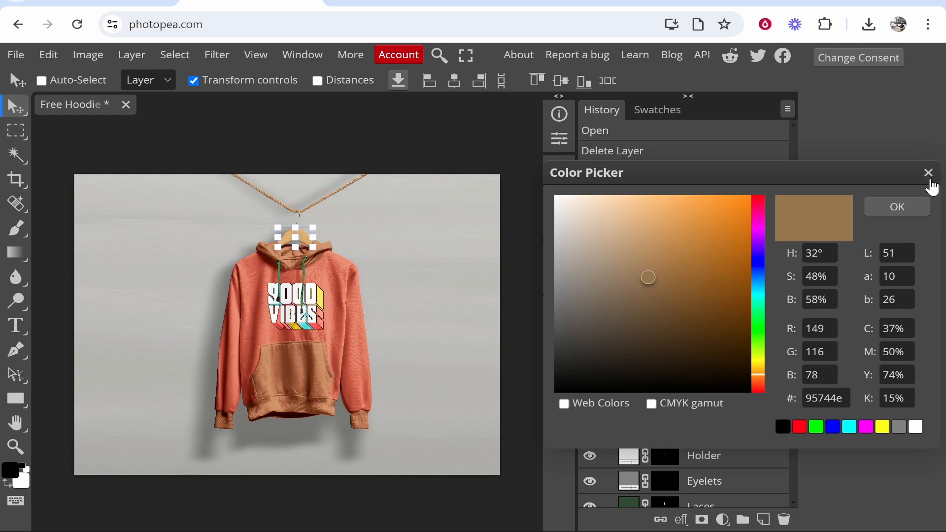
click(654, 301)
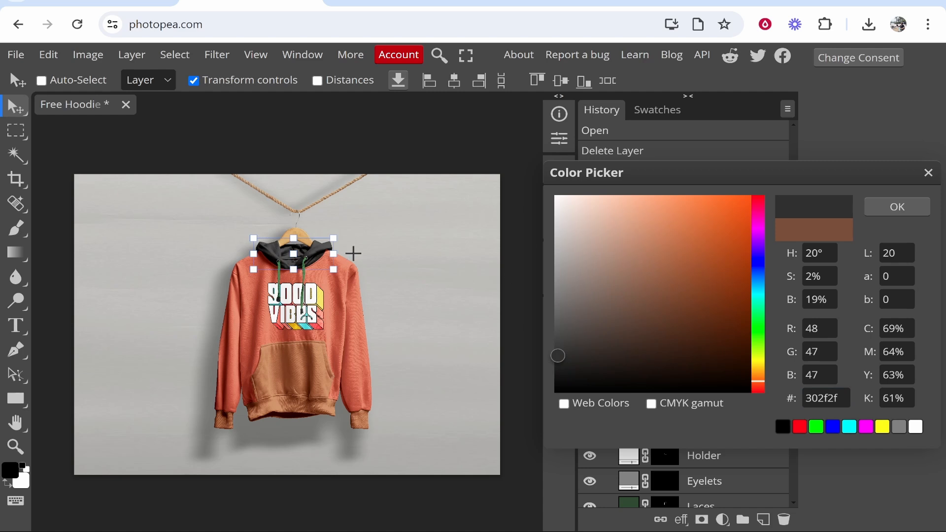
Step: Set the hood colour to hex 302f2f and select the base colour hex value to replace next
triple_click(825, 397)
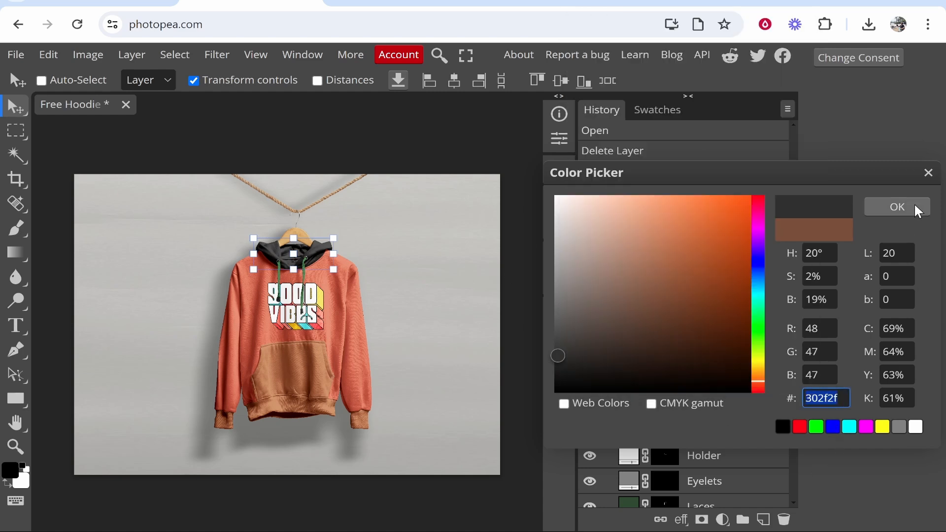
click(897, 206)
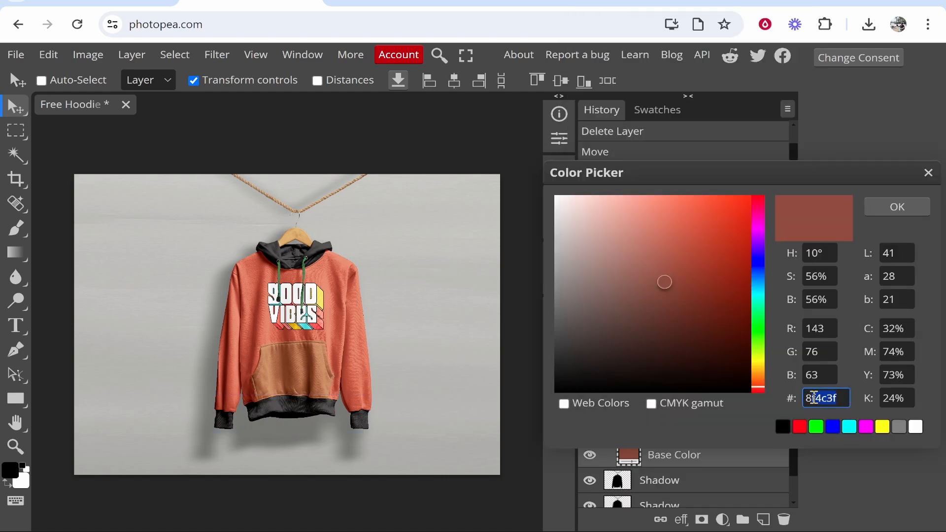
click(896, 206)
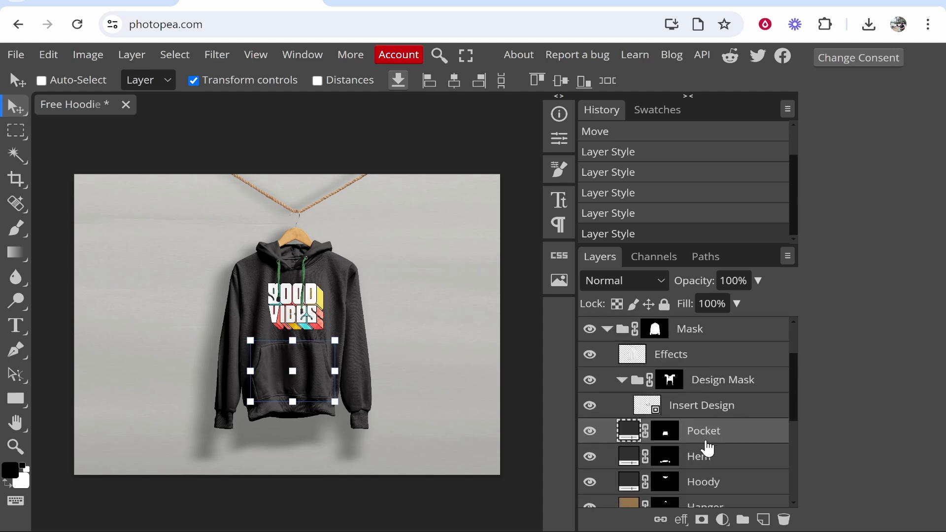
Step: Open the Insert Design smart object as its own document (Layer 6.psd)
click(701, 405)
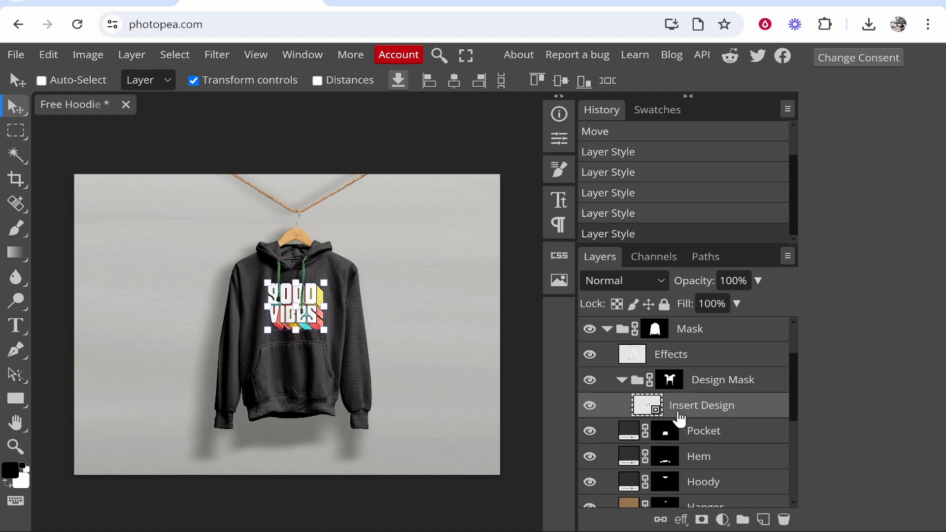
mouse_move(691, 407)
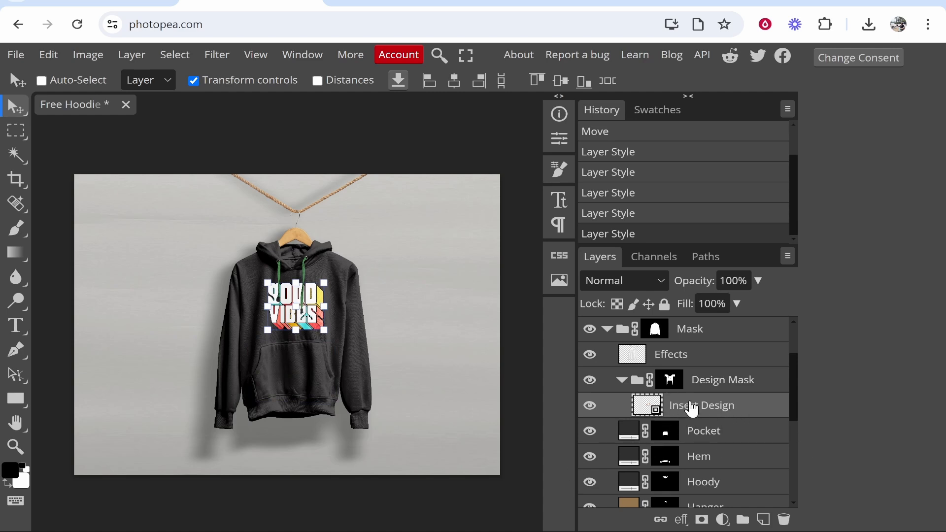
mouse_move(642, 412)
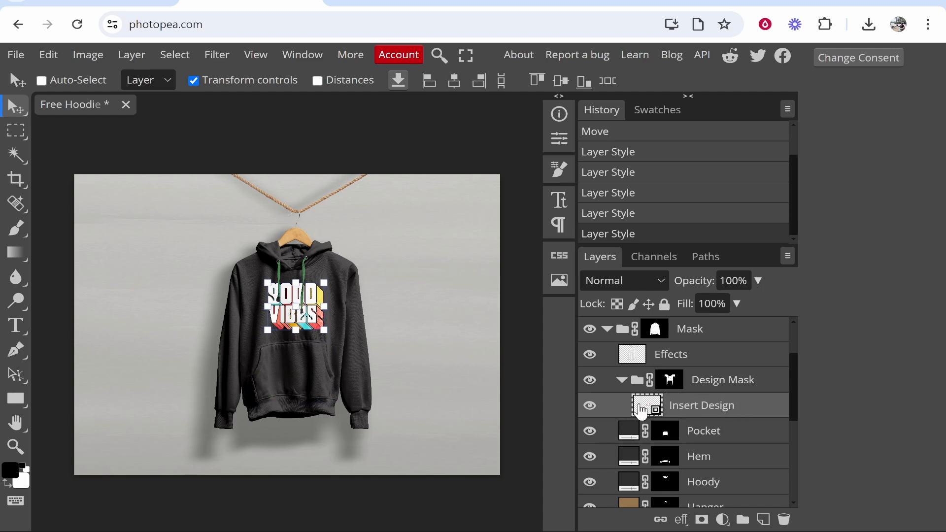
double_click(646, 405)
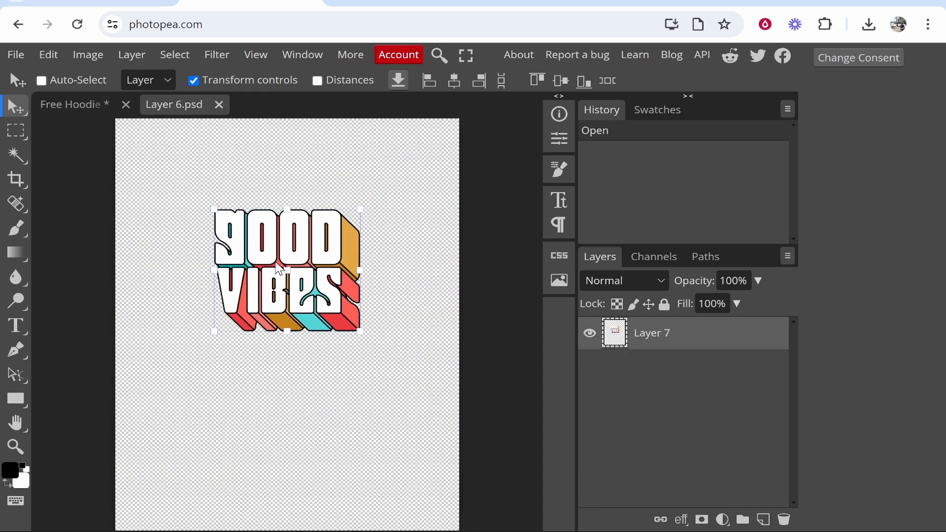
mouse_move(232, 198)
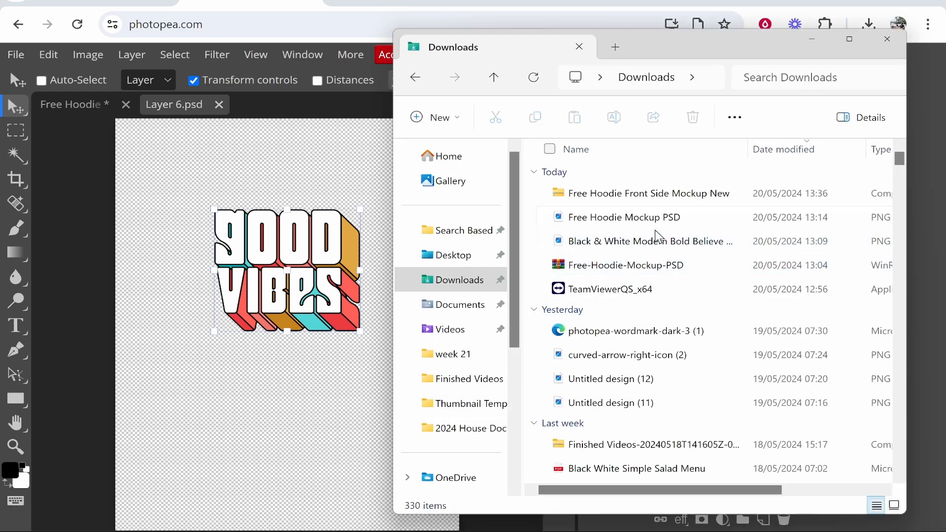
Step: Place the Believe PNG from Downloads, move it higher on the canvas and commit the placement
double_click(650, 240)
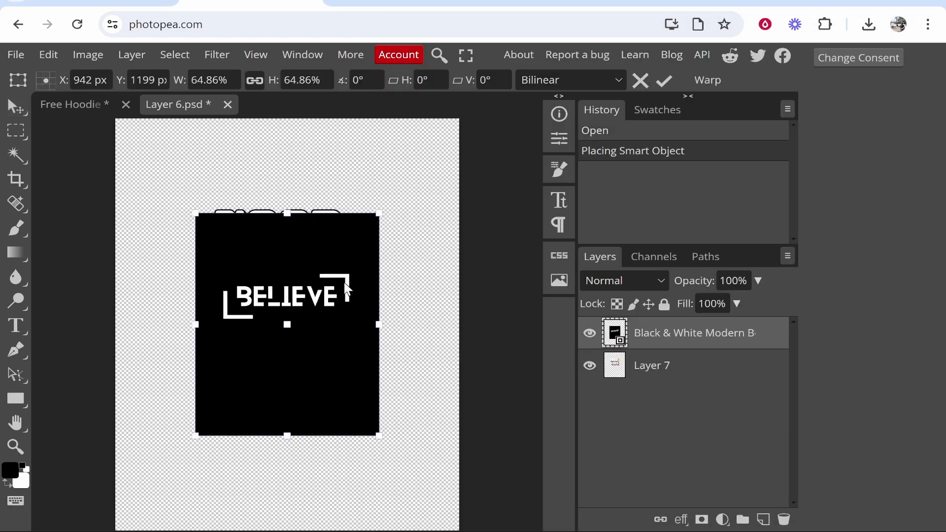
drag(287, 295, 287, 259)
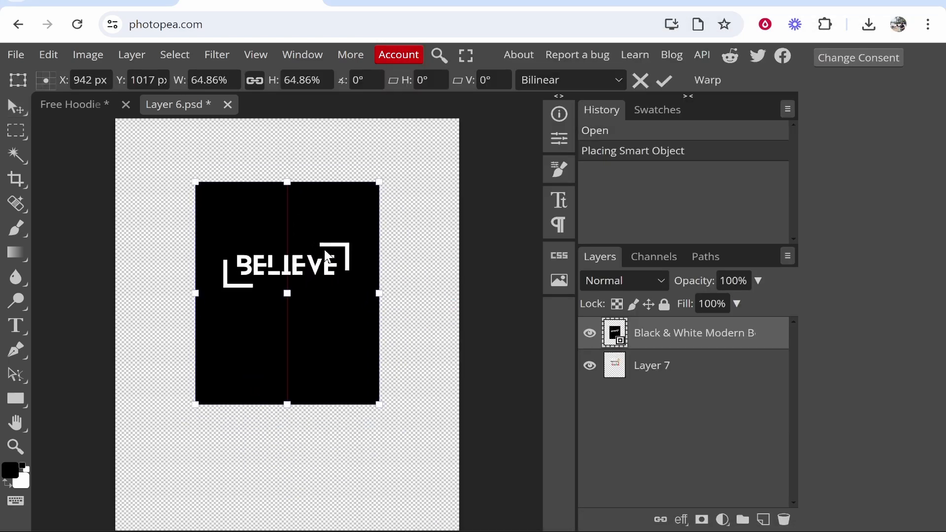
click(663, 80)
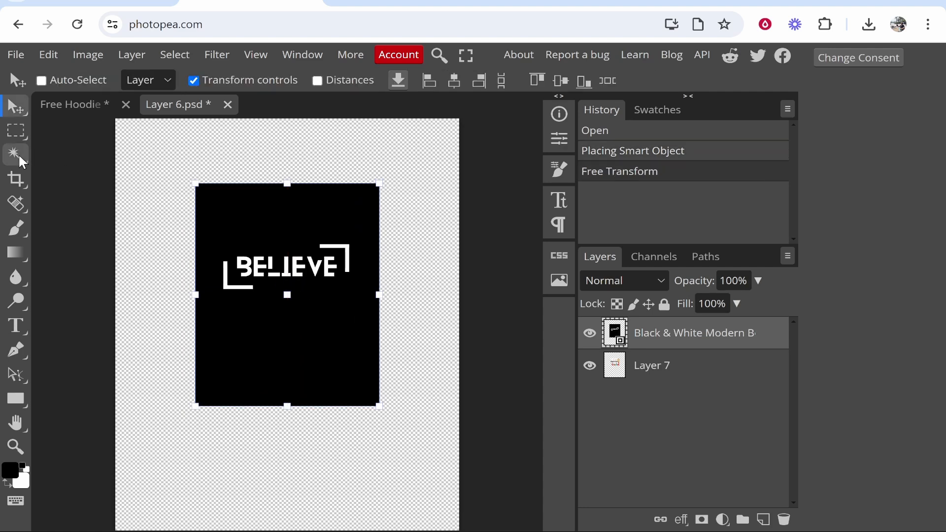
Step: Switch to the Magic Wand, delete the GOOD VIBES layer (Layer 7), and pick a tool to clear leftover black bits
click(15, 155)
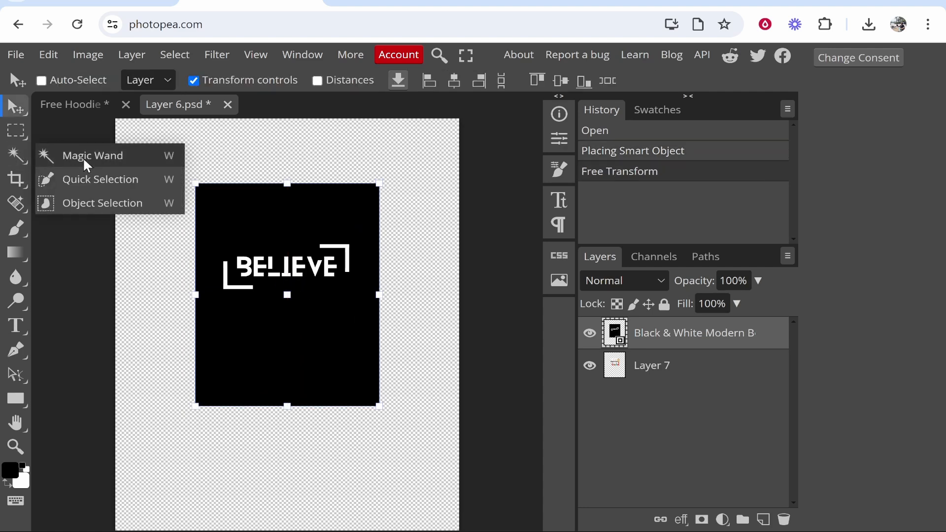
click(92, 156)
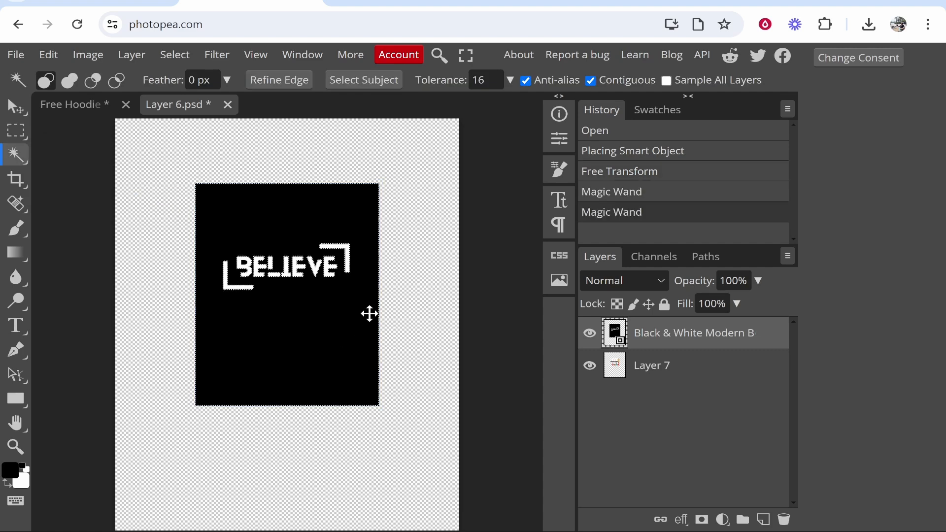
mouse_move(345, 301)
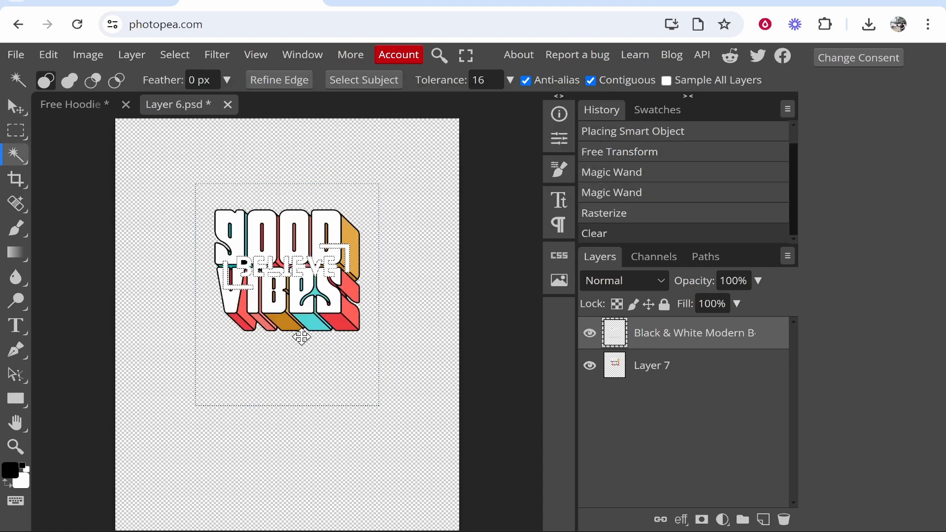
click(651, 365)
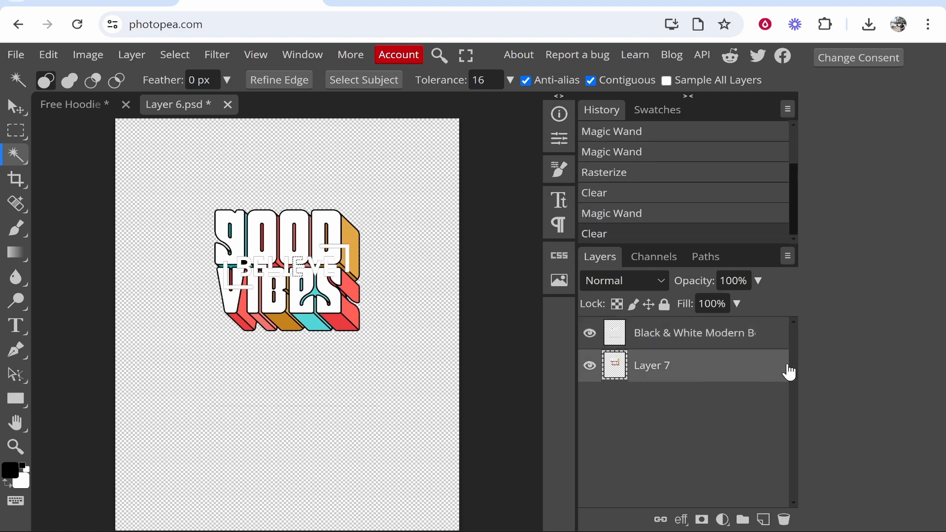
click(785, 519)
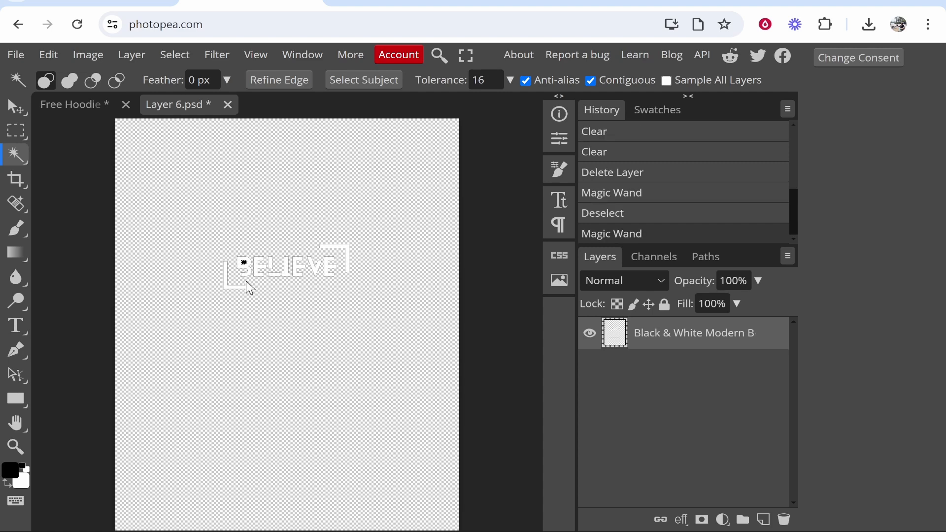
mouse_move(318, 272)
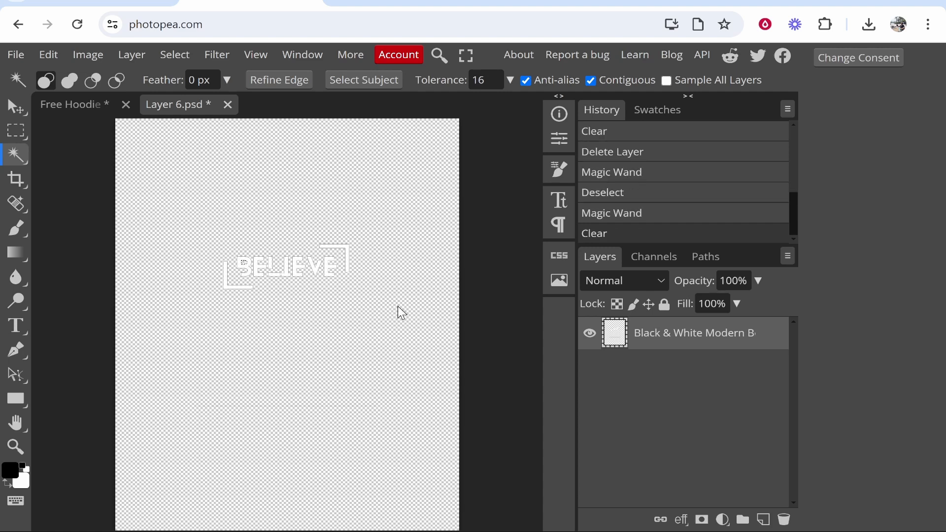
mouse_move(219, 412)
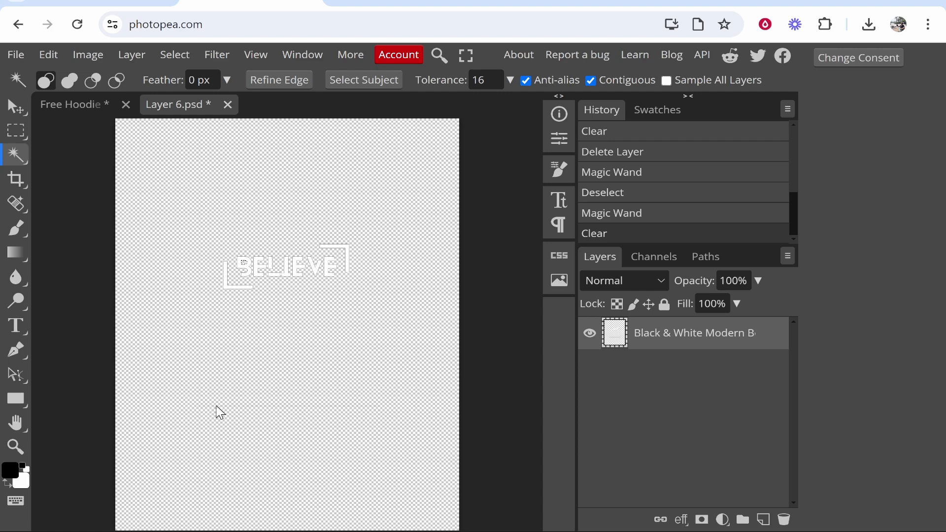
click(17, 204)
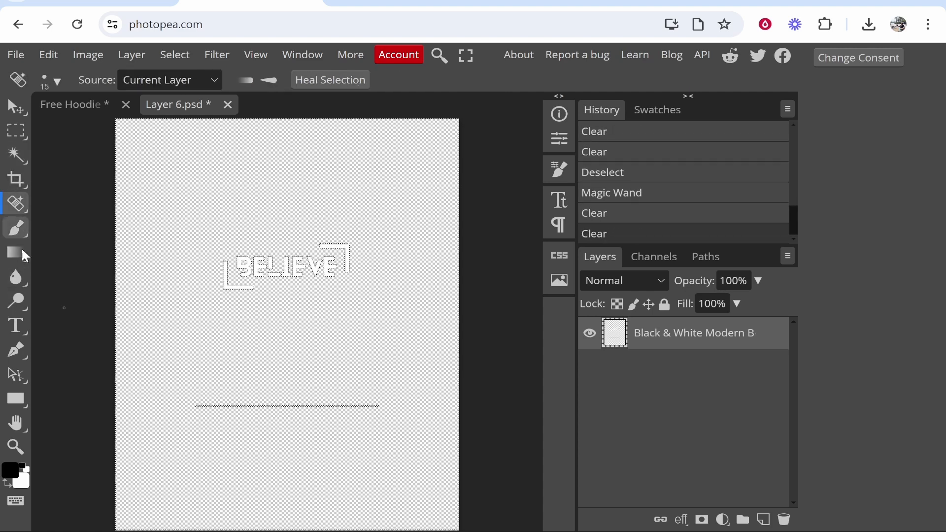
Step: Erase the stray line with the Eraser, enlarge the BELIEVE lettering, and save Layer 6.psd to the hoodie
click(17, 227)
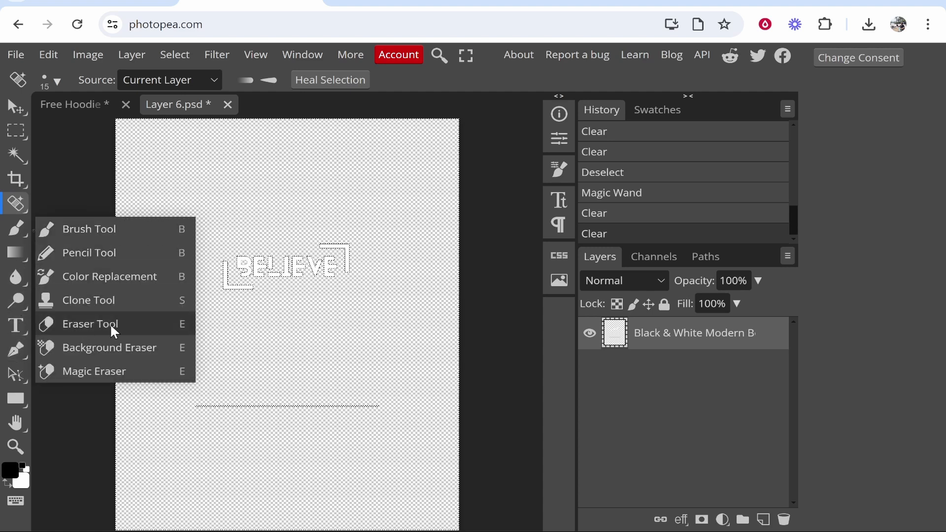
click(90, 324)
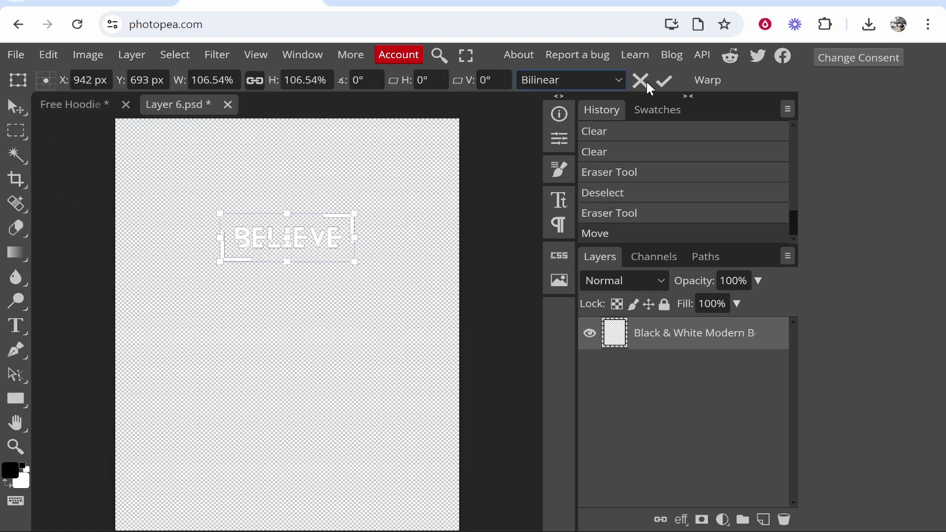
click(15, 54)
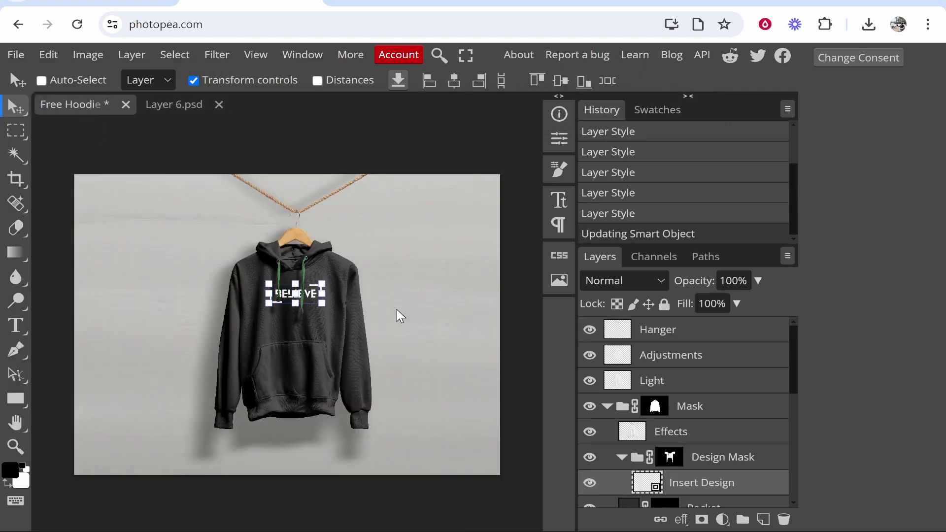
Step: Hide transform controls, export the BELIEVE hoodie mockup as PNG, and view it maximized in Photos
click(193, 80)
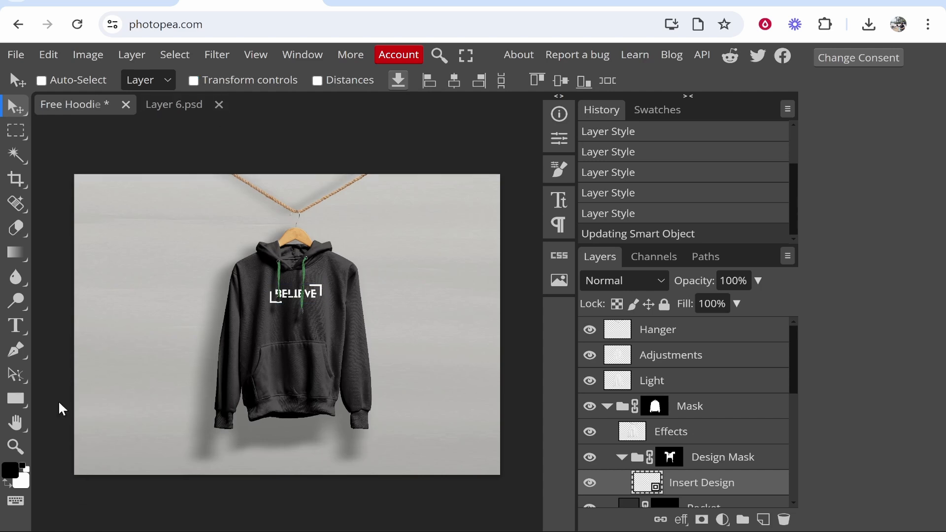
click(17, 448)
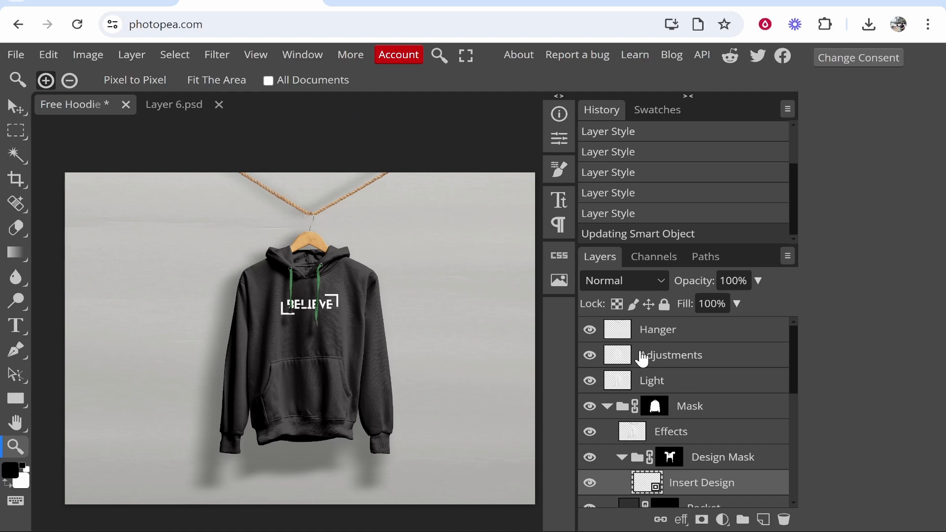
click(16, 54)
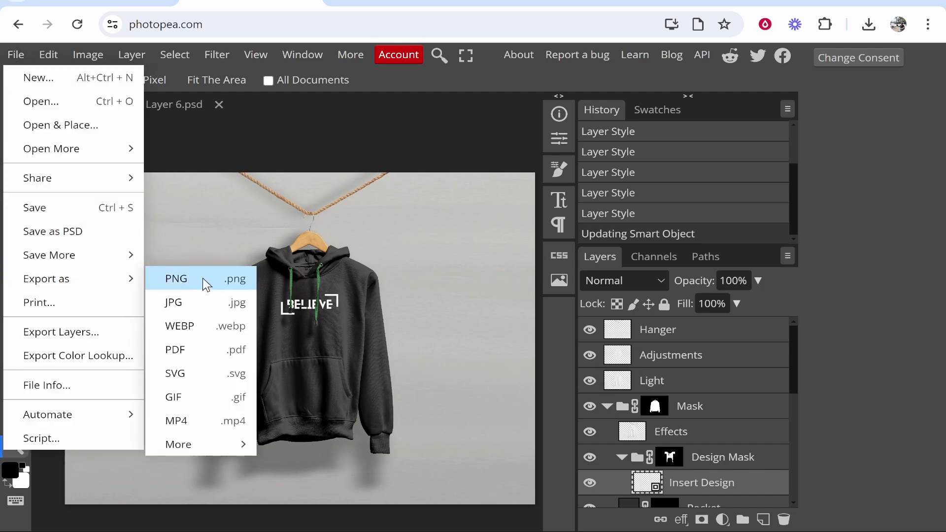
click(176, 278)
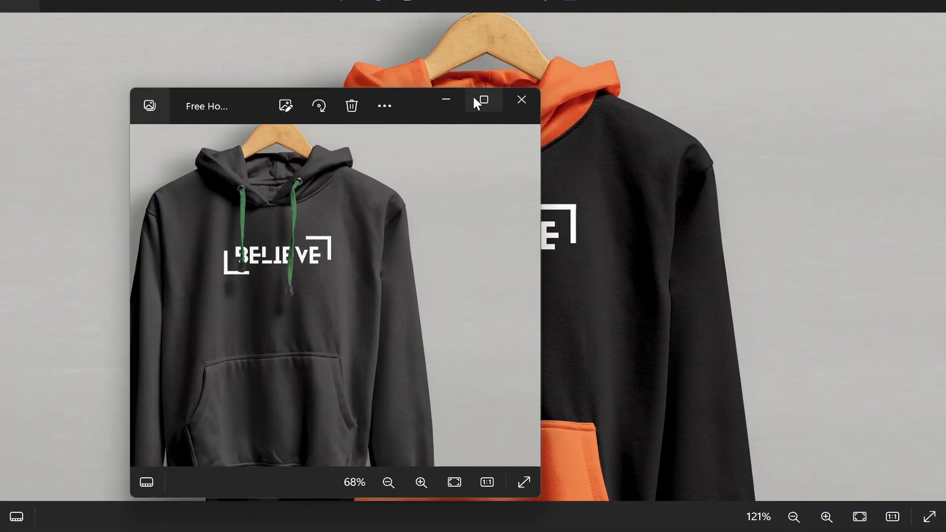
click(481, 100)
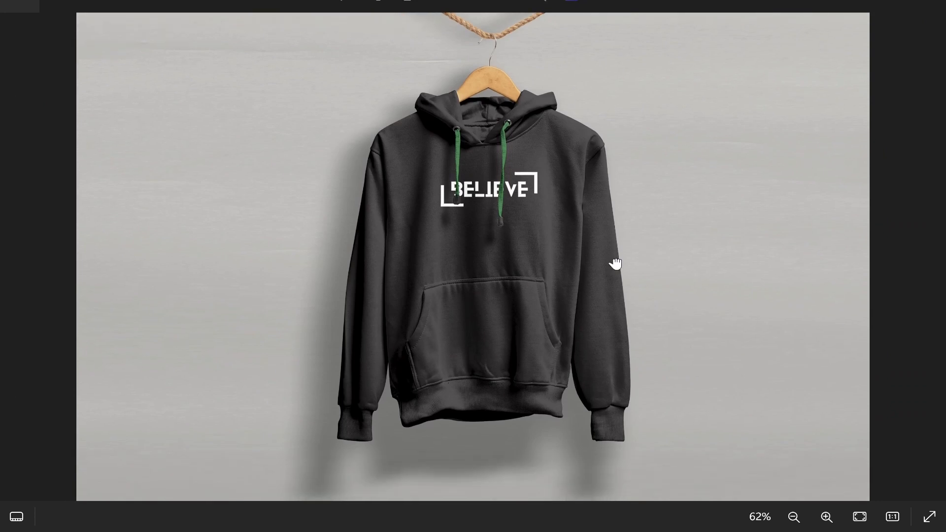